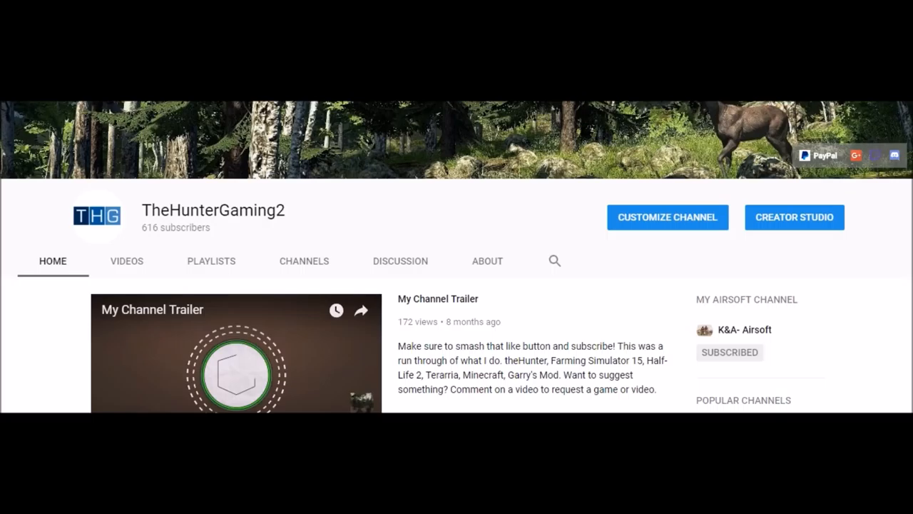
Step: Go to the channel's Creator Studio dashboard and its Channel settings section
scroll("down", 3)
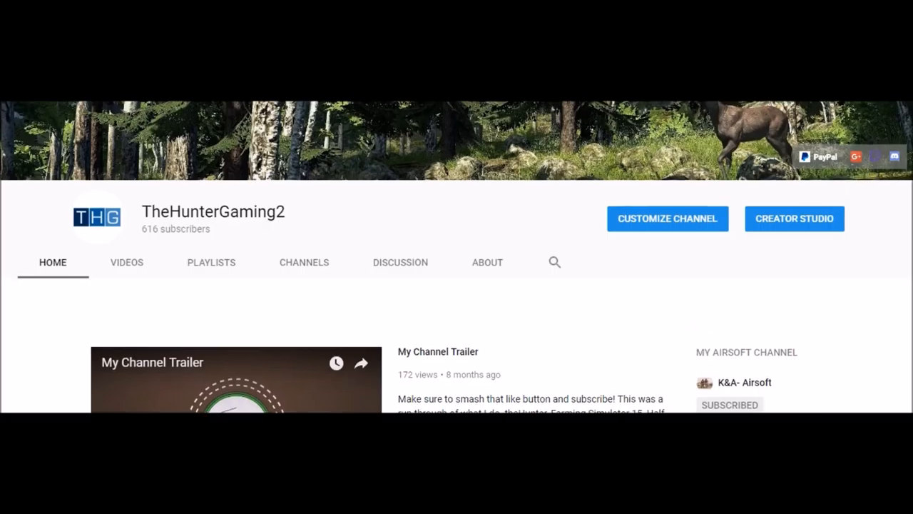
scroll("up", 3)
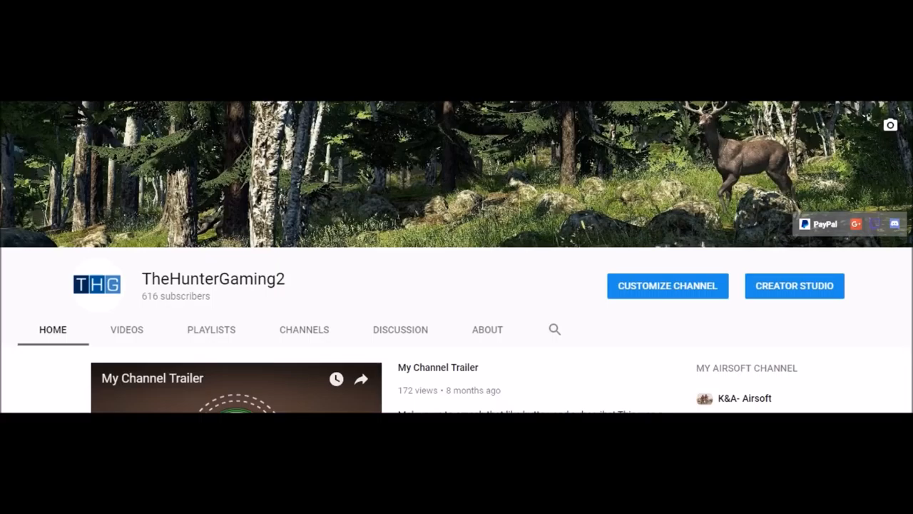
mouse_move(817, 223)
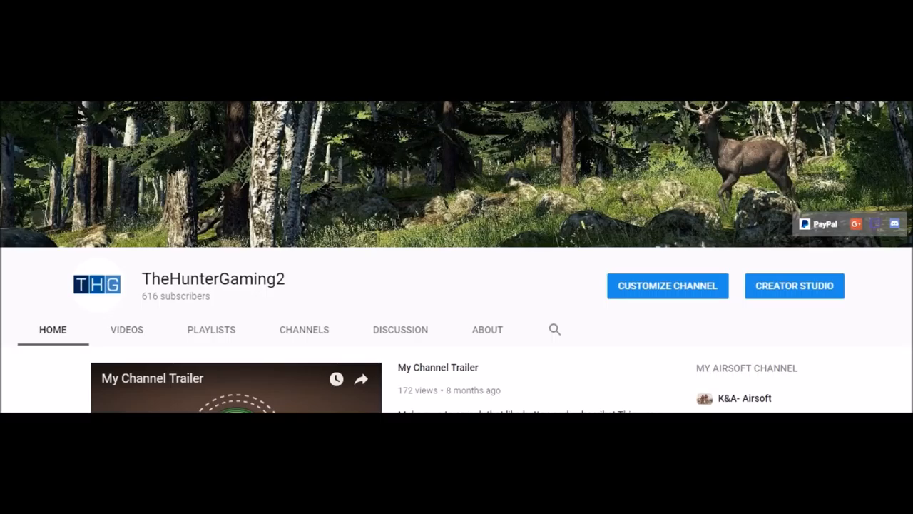
left_click(794, 285)
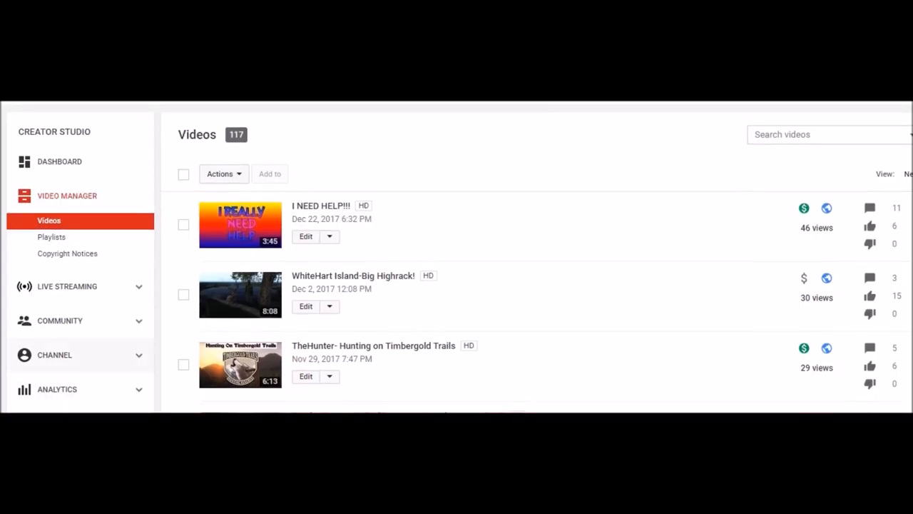
left_click(54, 355)
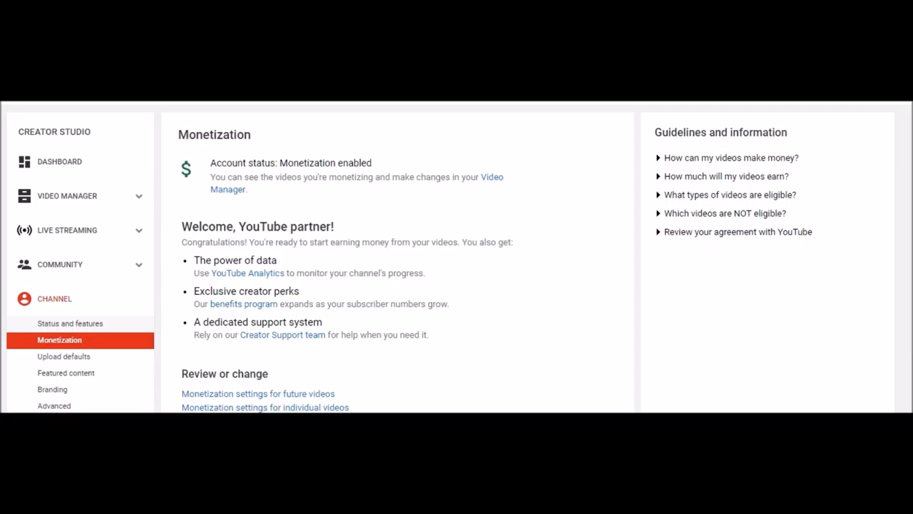
Step: From Status and features, view the monetization settings and follow the link to AdSense settings
left_click(70, 323)
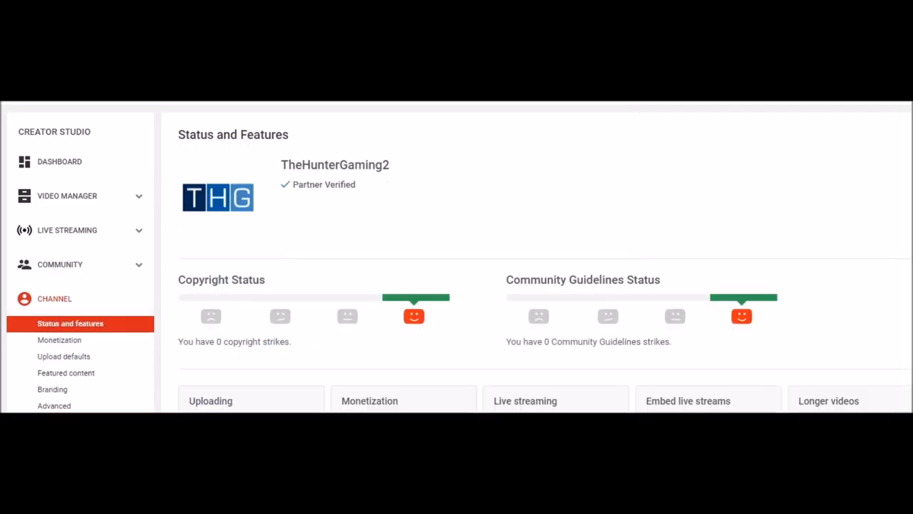
scroll("down", 3)
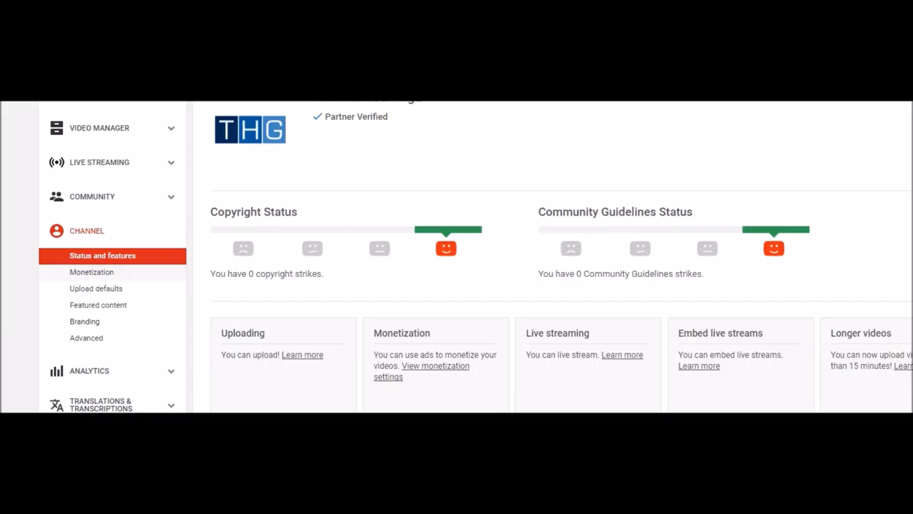
left_click(92, 272)
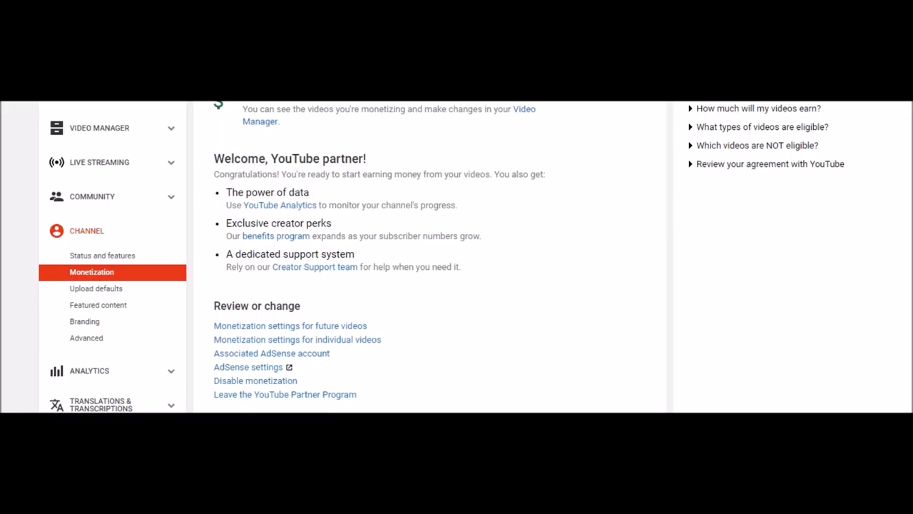
left_click(247, 366)
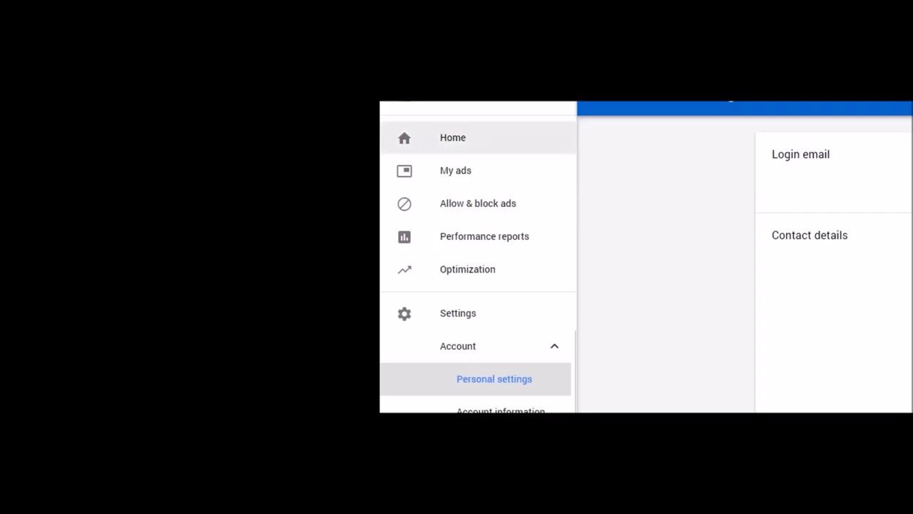
Step: Go to the AdSense home overview, then the Ad units list with the Right Sidebar unit
left_click(452, 137)
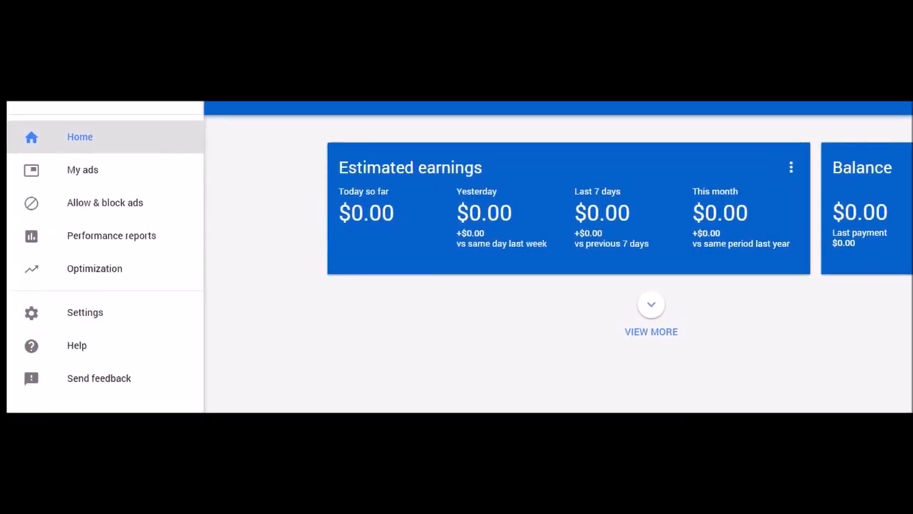
left_click(82, 169)
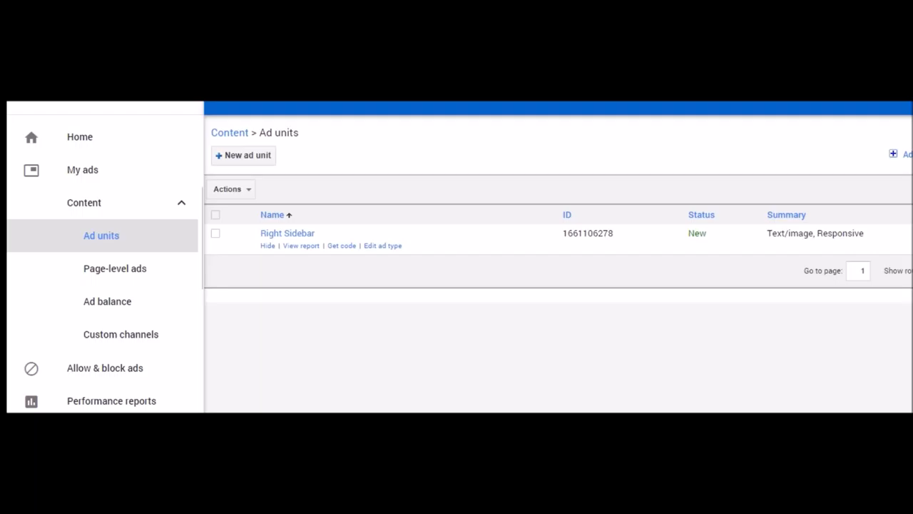
scroll("down", 3)
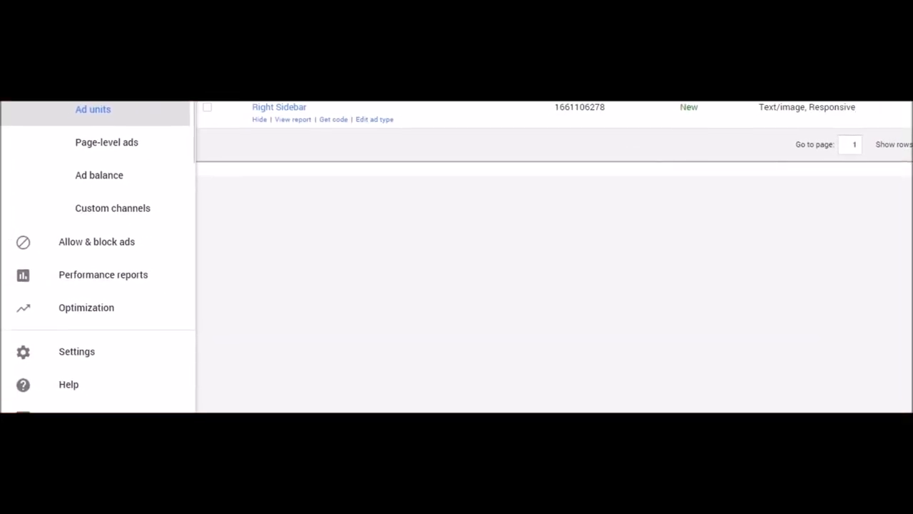
left_click(86, 307)
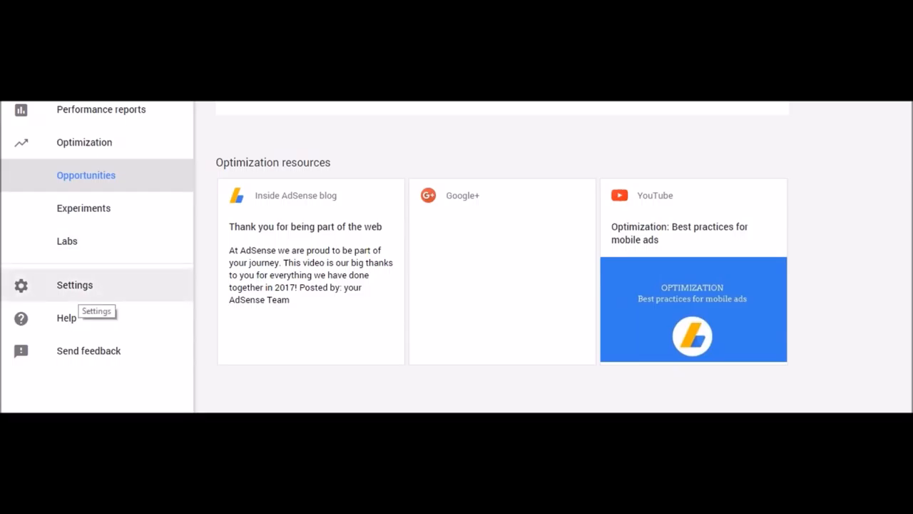
left_click(74, 285)
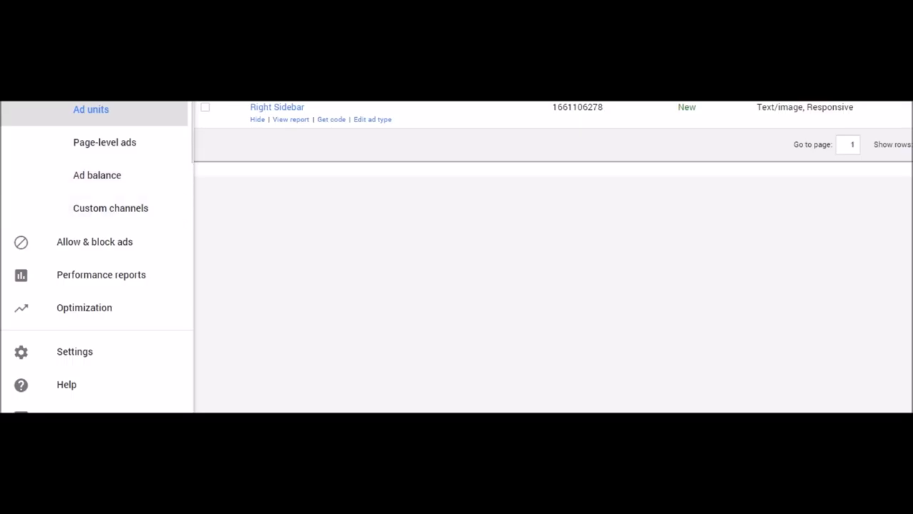
left_click(97, 175)
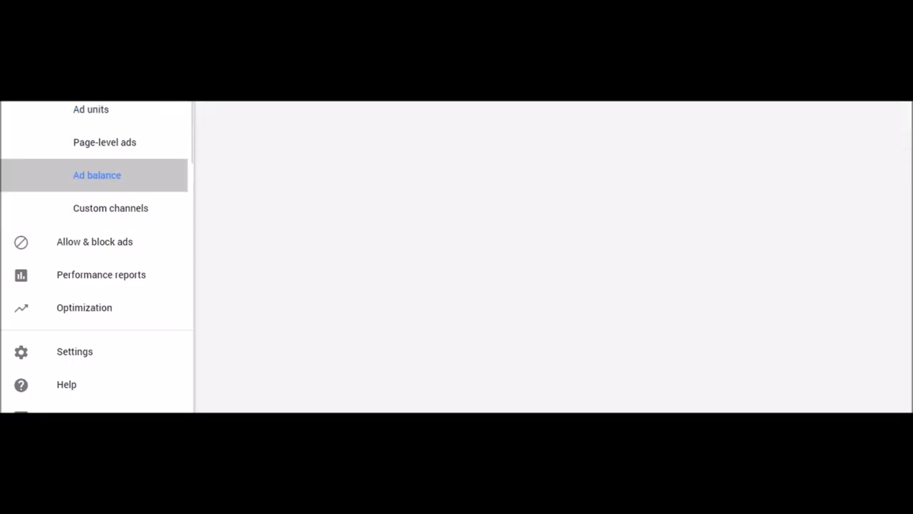
mouse_move(104, 141)
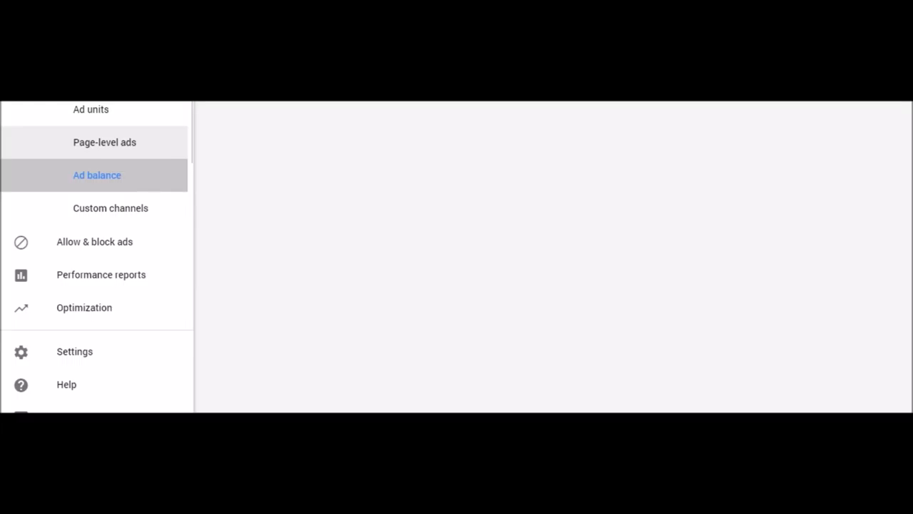
left_click(111, 208)
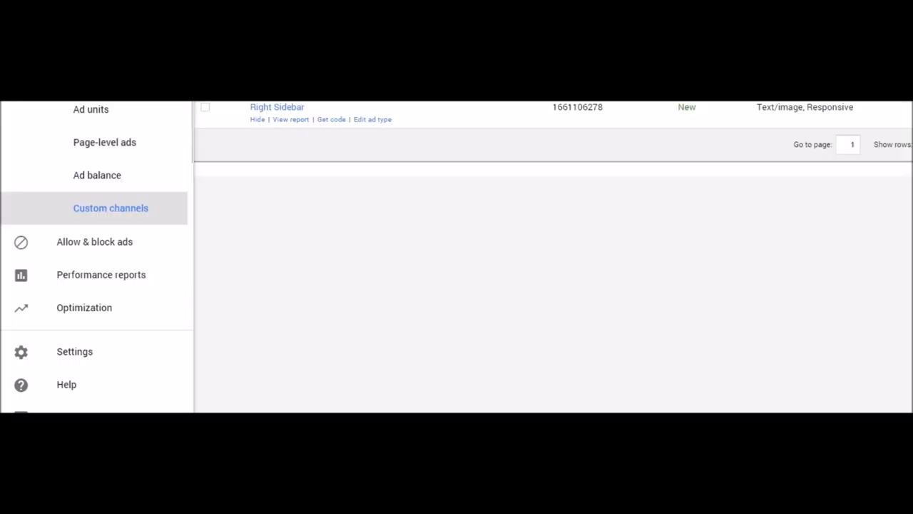
left_click(97, 175)
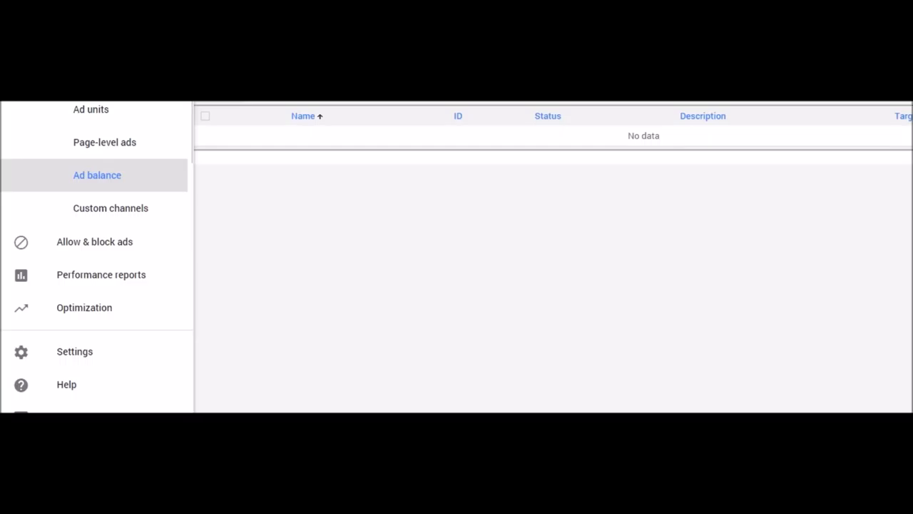
left_click(111, 207)
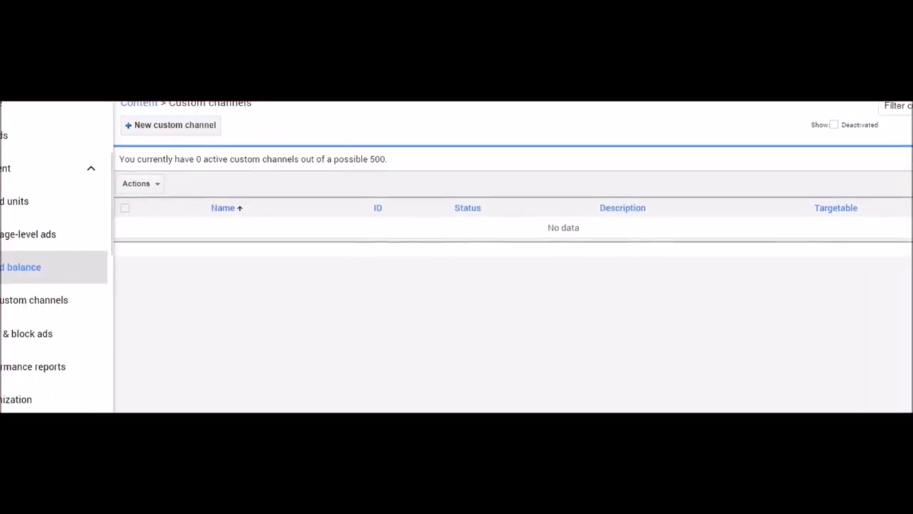
scroll("up", 3)
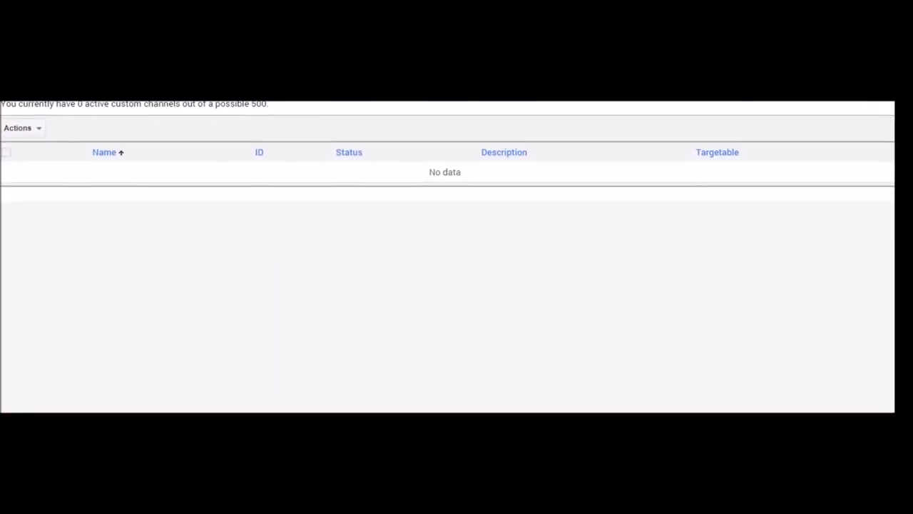
scroll("up", 3)
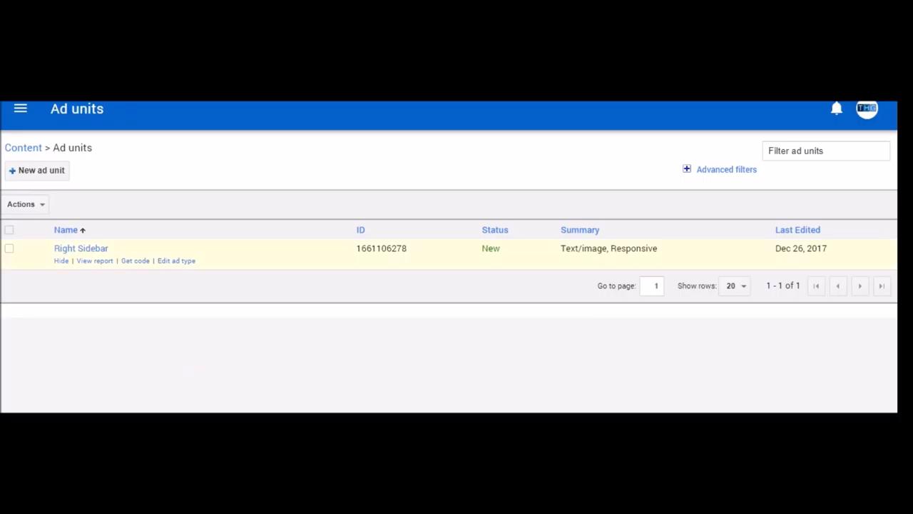
Step: Review the Right Sidebar unit's responsive size and Neon text ad style settings
left_click(20, 108)
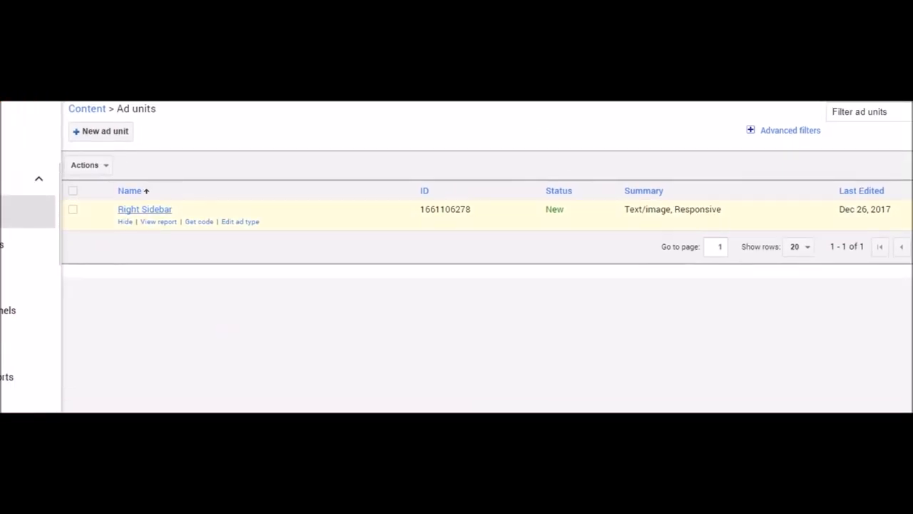
left_click(144, 209)
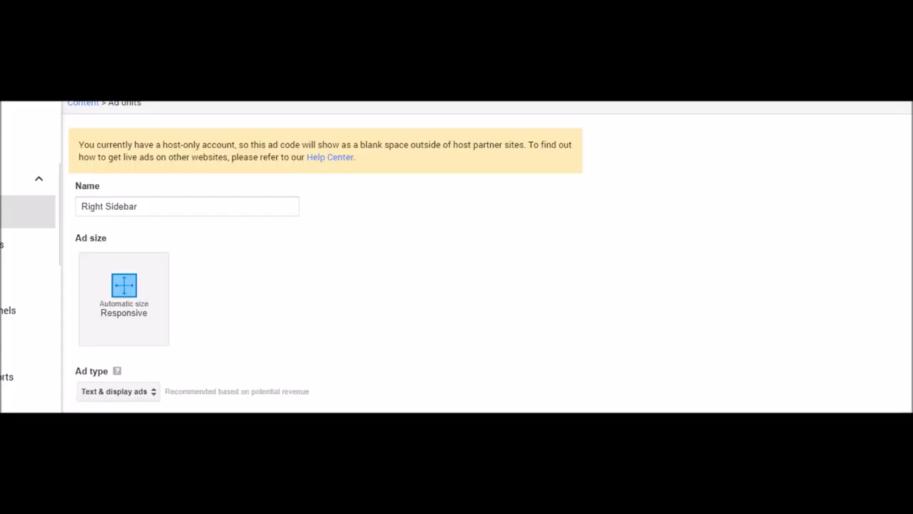
scroll("down", 3)
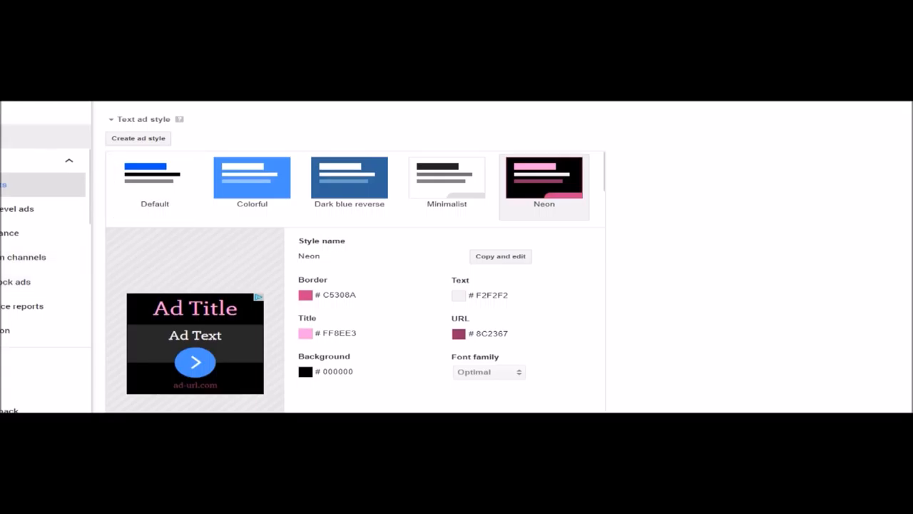
scroll("right", 3)
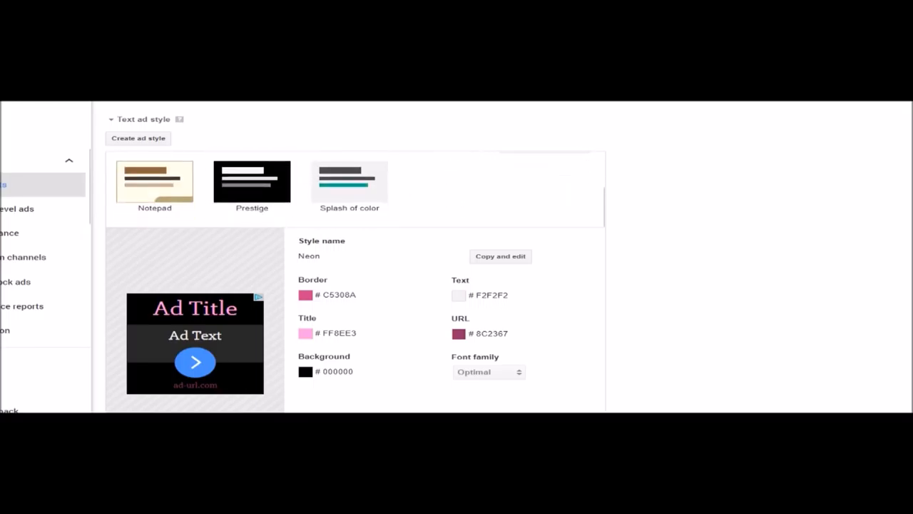
scroll("down", 3)
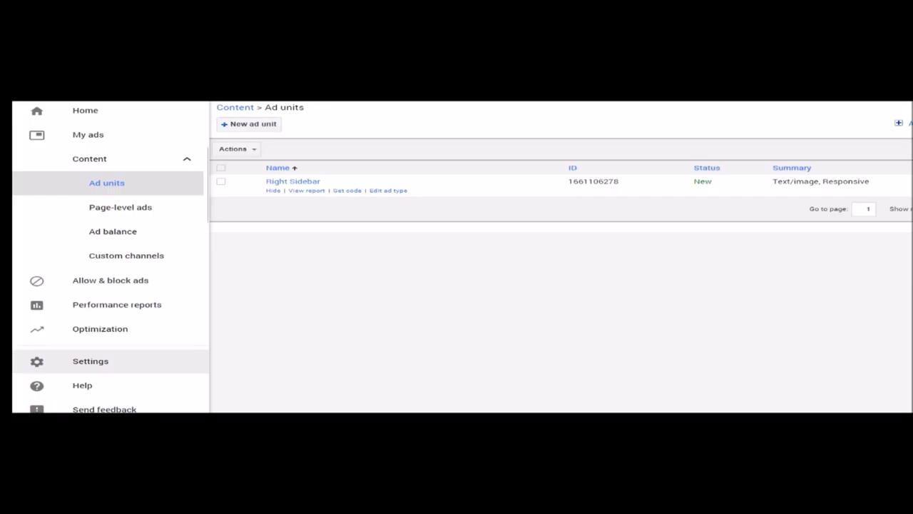
left_click(90, 360)
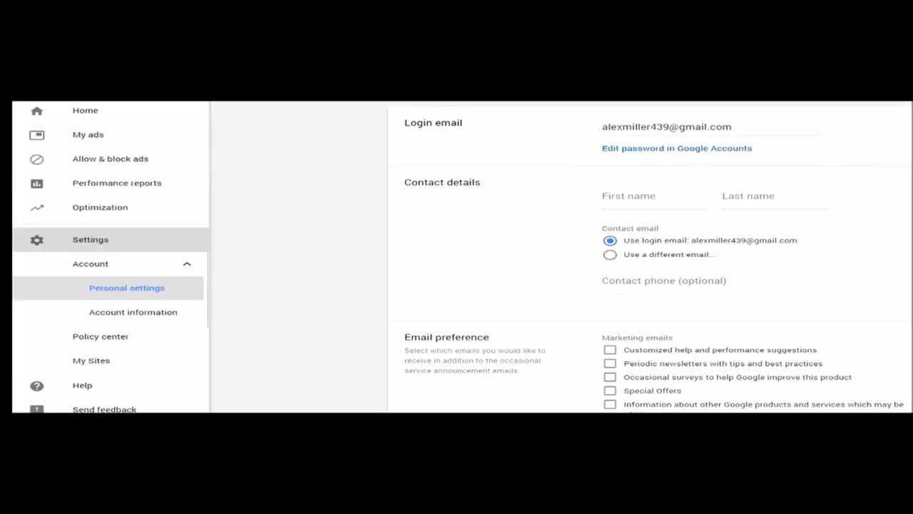
mouse_move(88, 134)
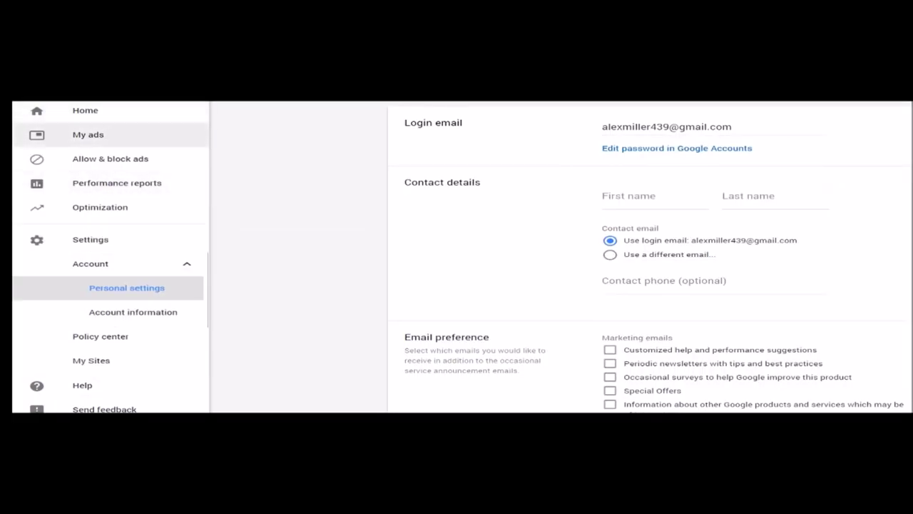
left_click(87, 134)
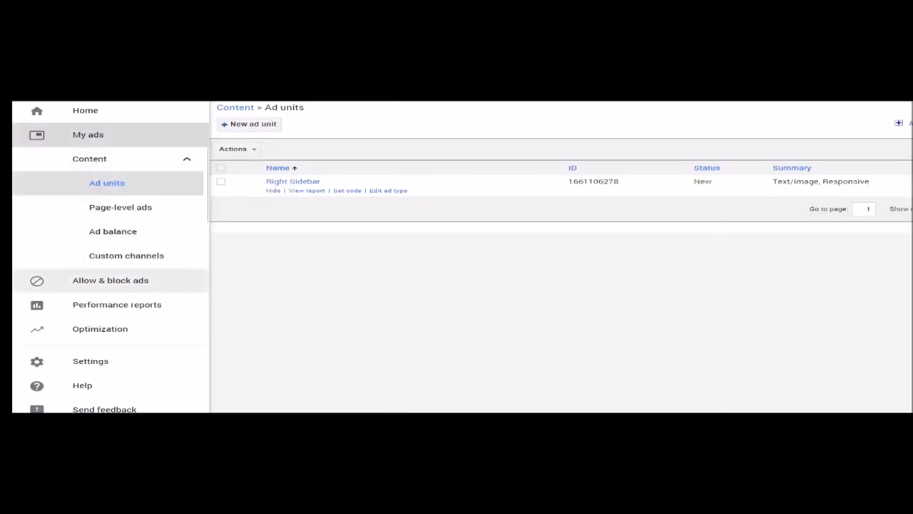
Step: Reach the Advertiser URLs blocking controls for all sites via the ad review center
left_click(109, 280)
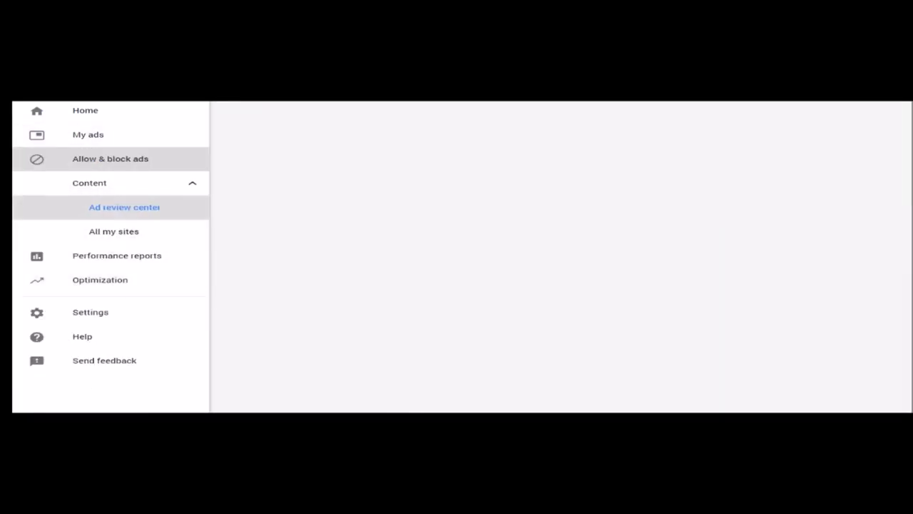
left_click(114, 232)
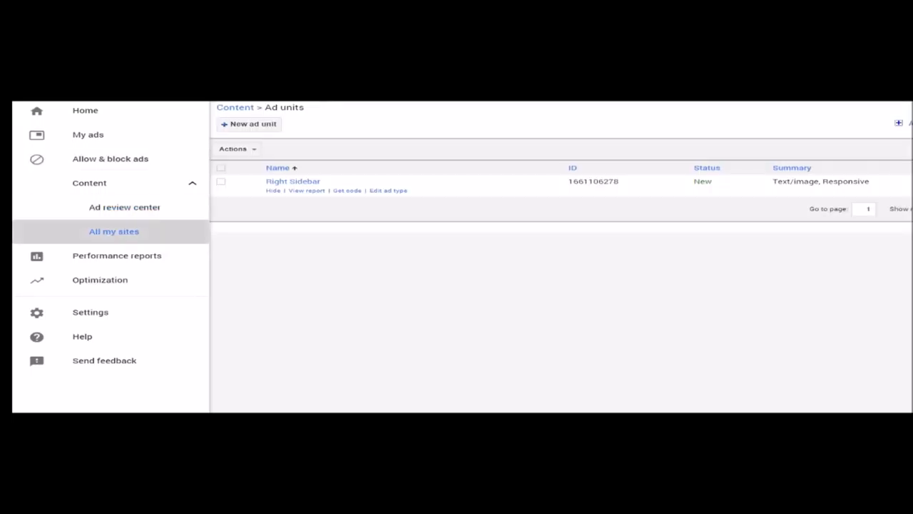
left_click(110, 158)
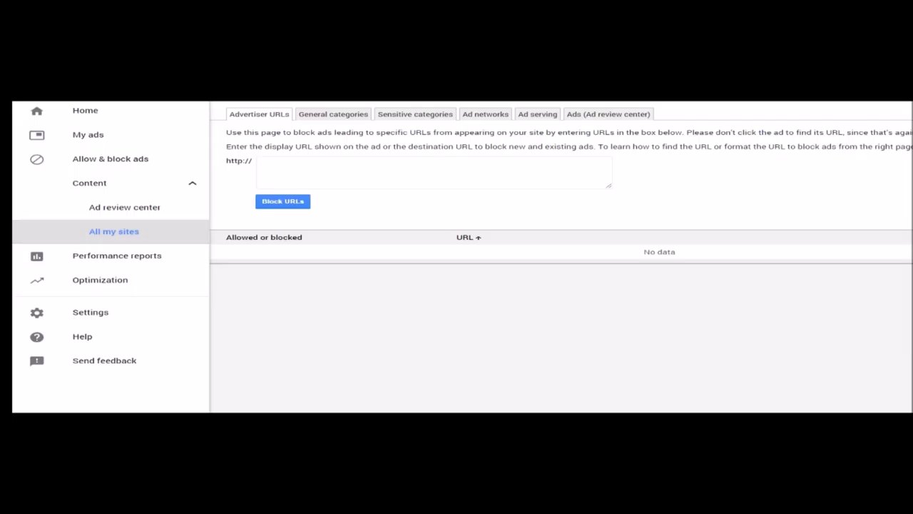
Step: Highlight the URL-blocking instructions and place the caret in the empty URL box
double_click(232, 132)
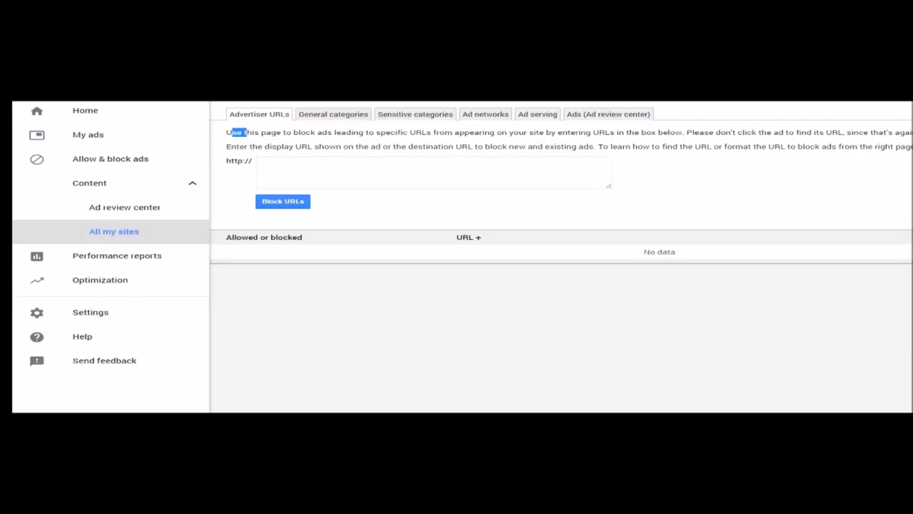
left_click_drag(239, 132, 885, 132)
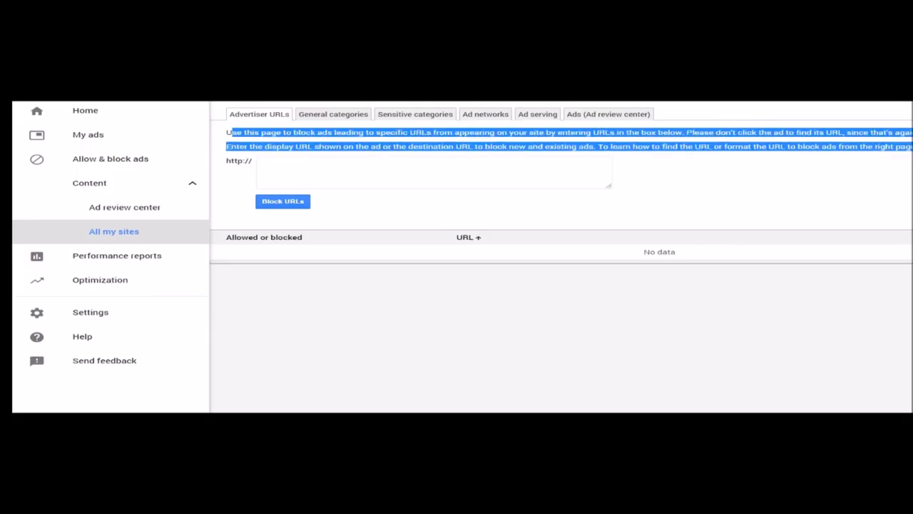
left_click(433, 173)
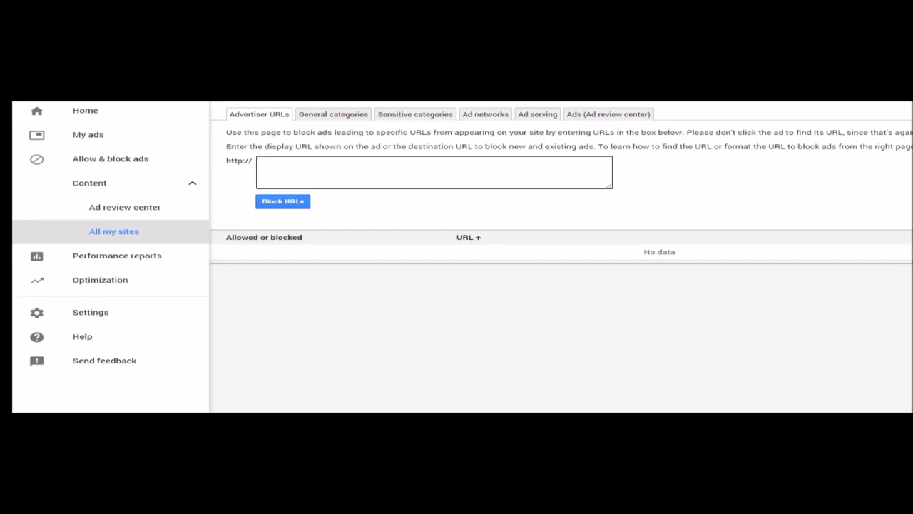
left_click(433, 172)
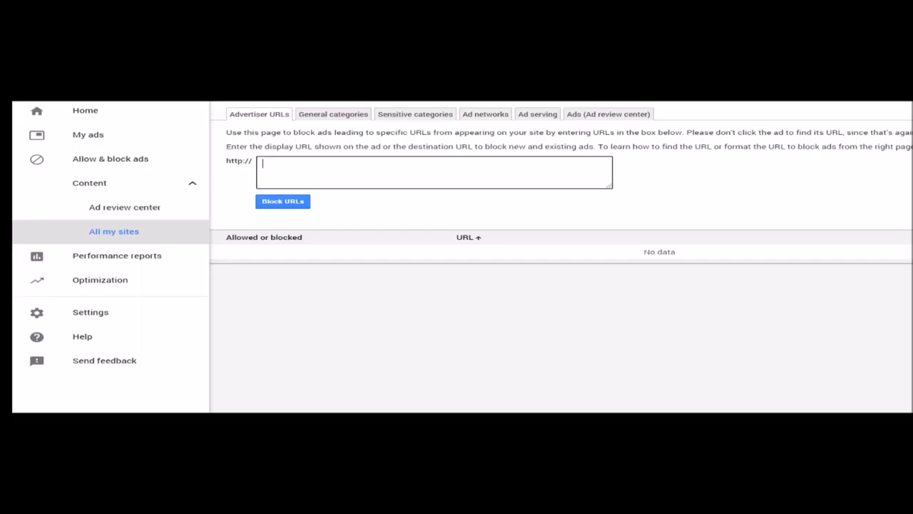
left_click(415, 115)
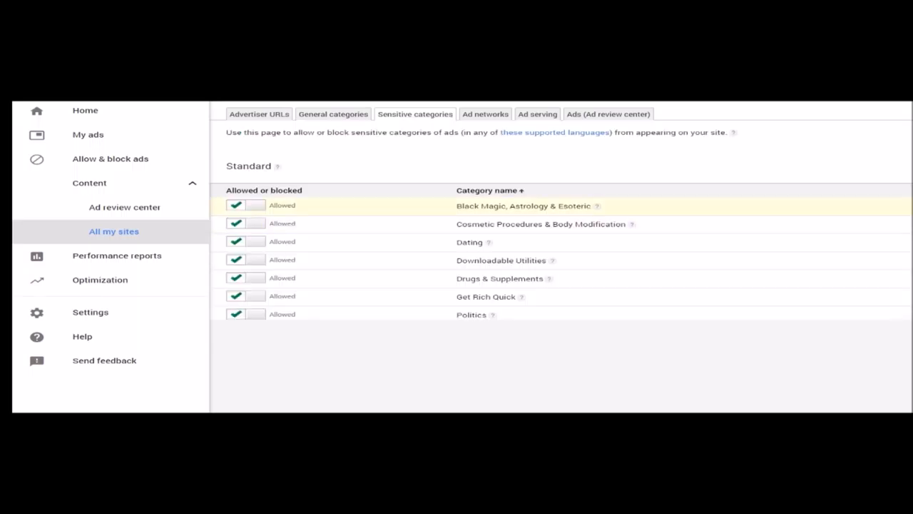
Step: Block the Sexual & Reproductive Health category, then check Ad serving and Ad review center
scroll("down", 3)
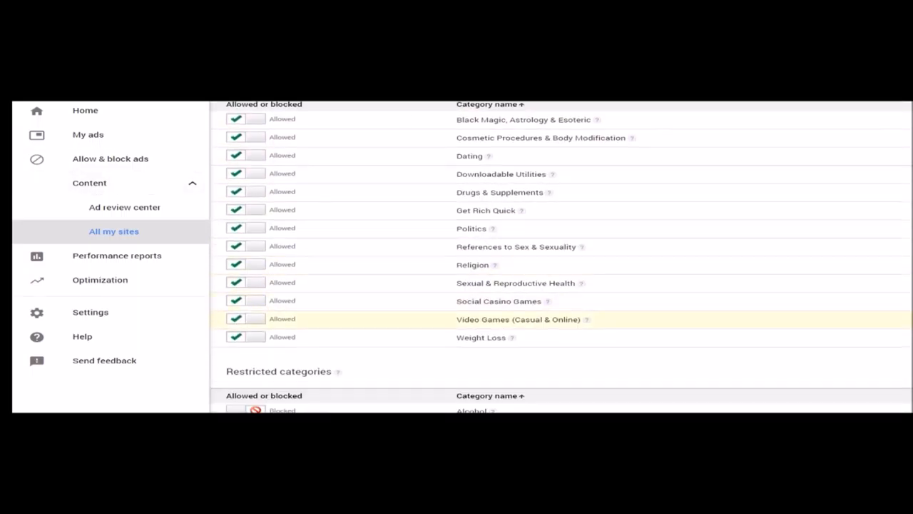
scroll("up", 3)
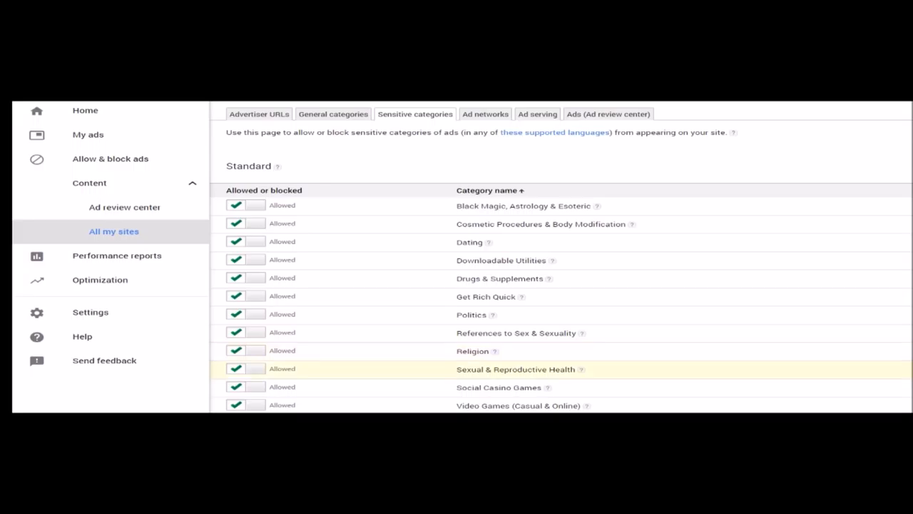
left_click(255, 369)
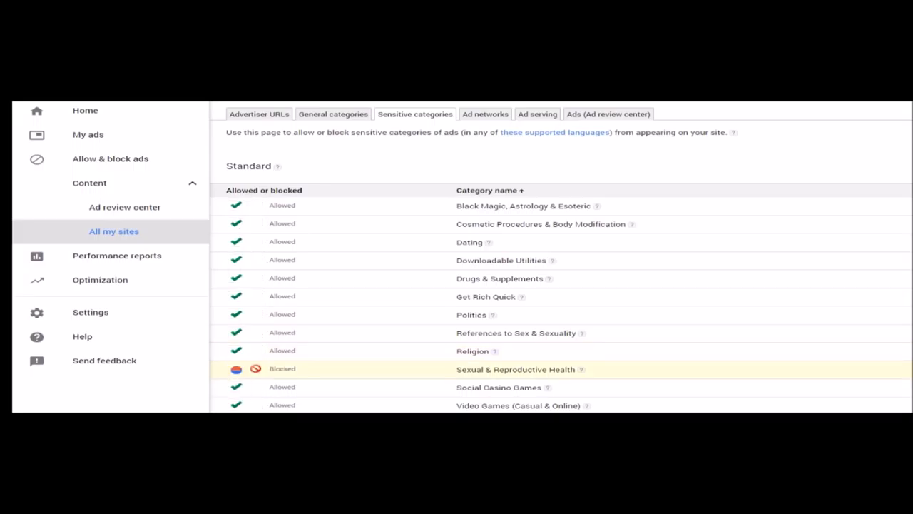
left_click(537, 114)
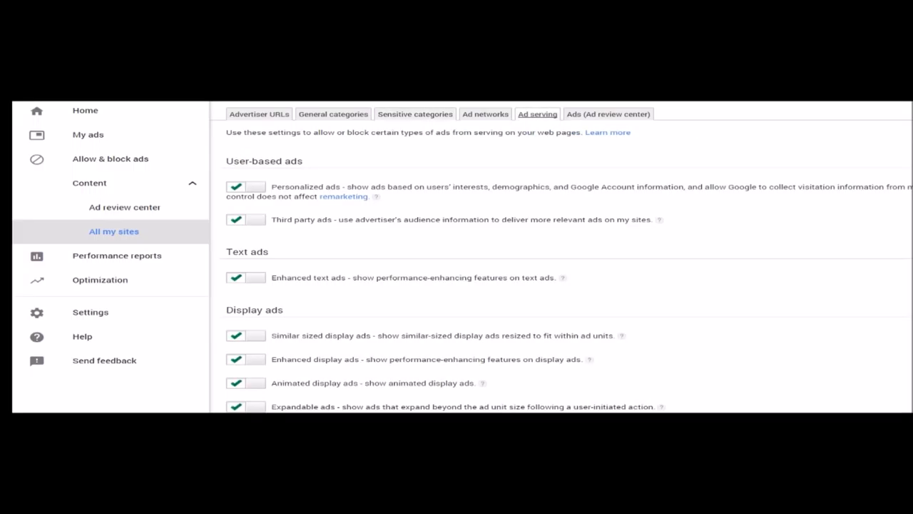
left_click(607, 114)
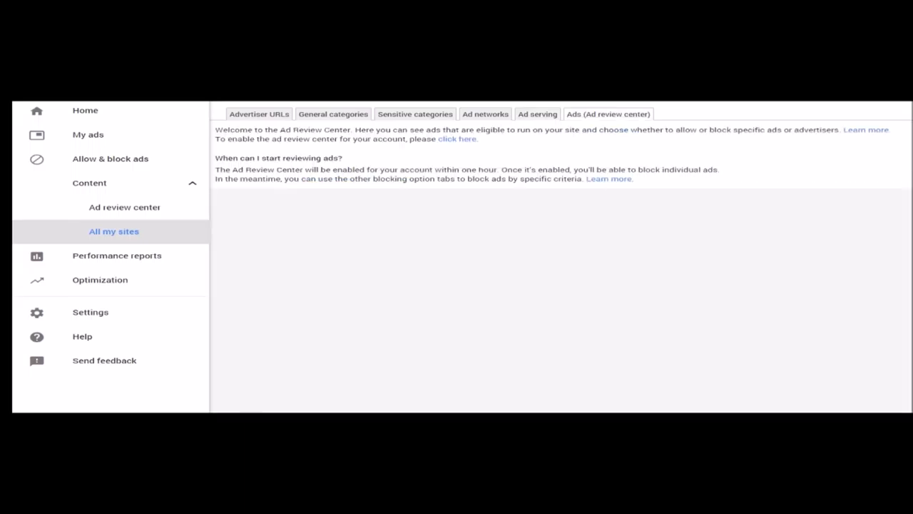
mouse_move(117, 255)
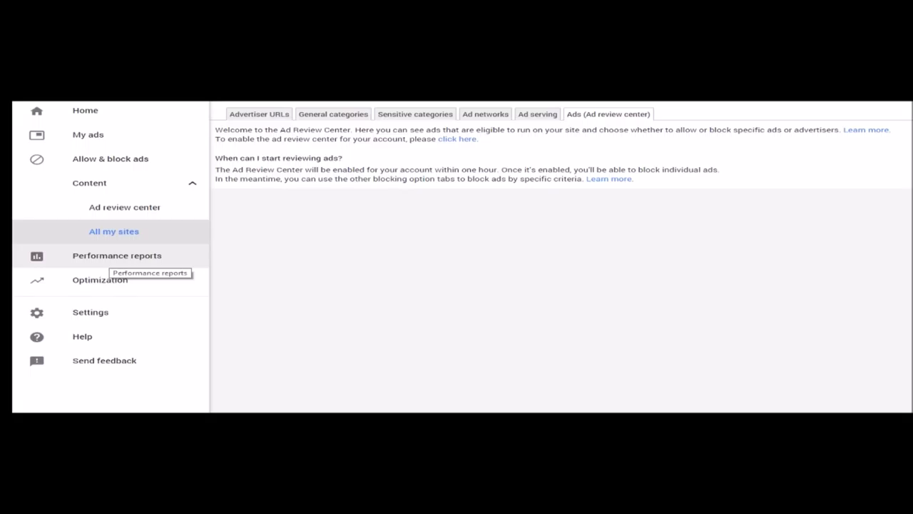
mouse_move(87, 134)
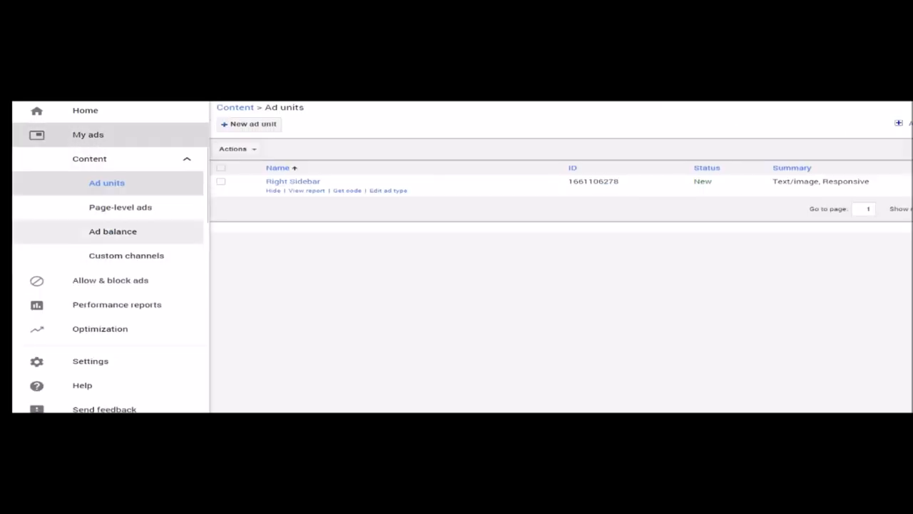
mouse_move(112, 231)
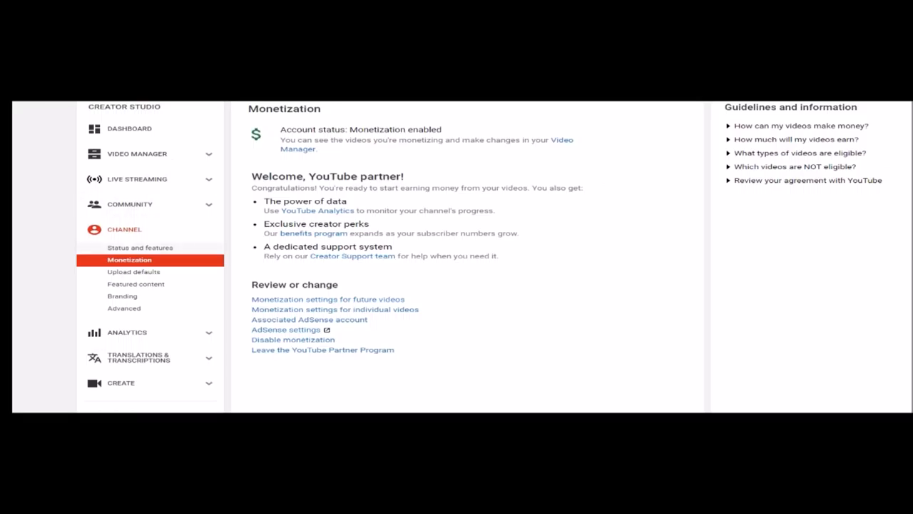
Step: Check Status and features and Monetization, then show the channel's video list in Video Manager
left_click(140, 247)
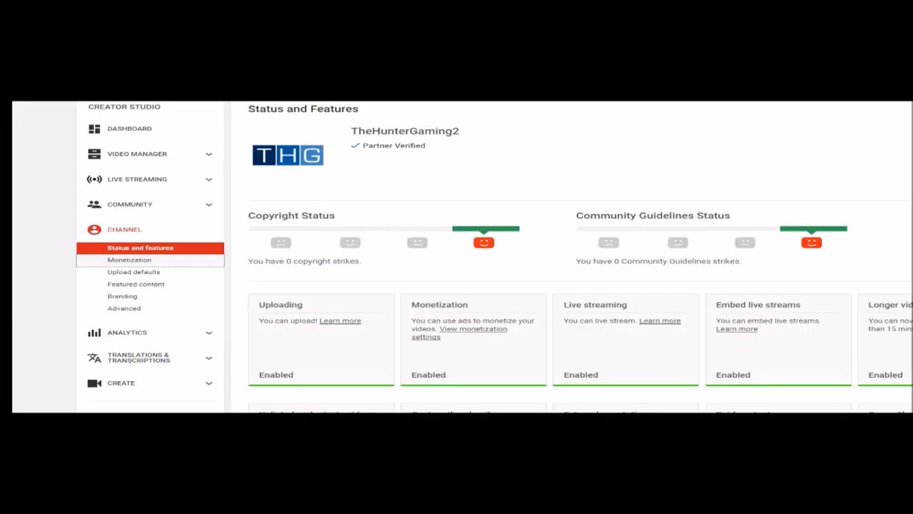
left_click(129, 259)
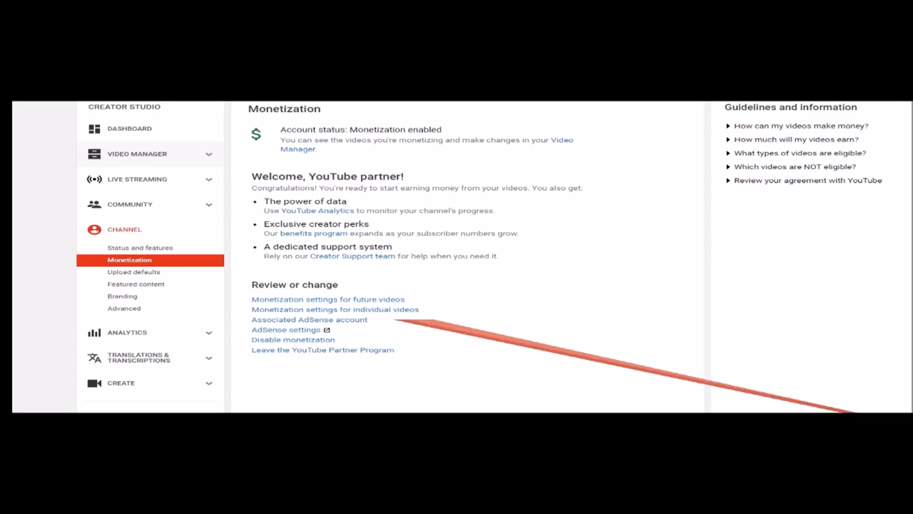
left_click(137, 153)
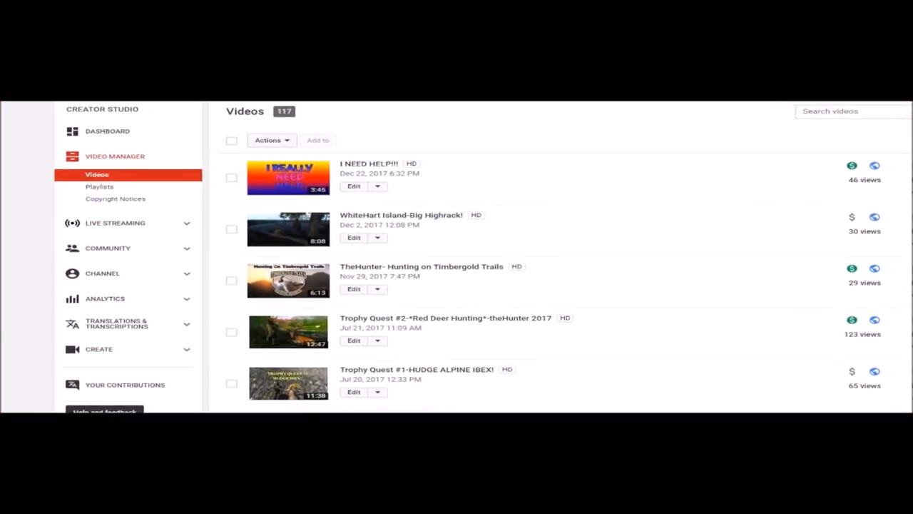
mouse_move(852, 217)
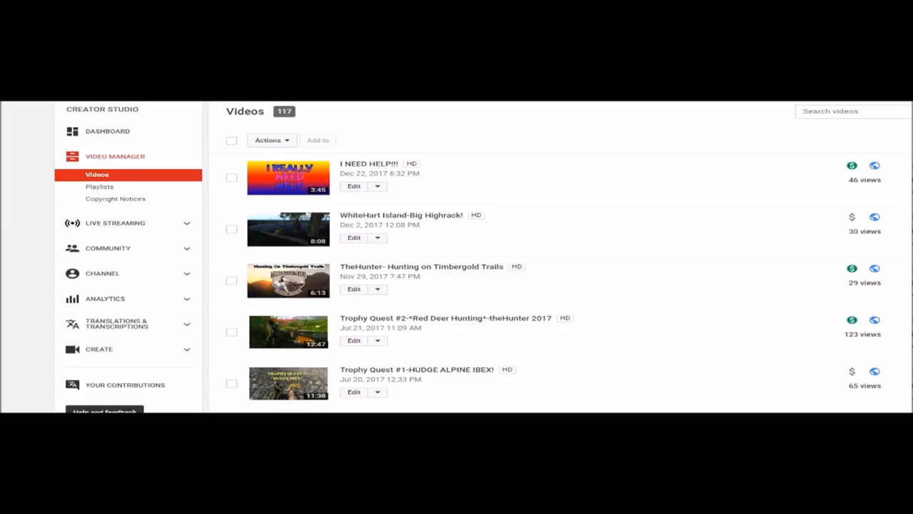
Step: Turn on Monetize with ads for the WhiteHart Island-Big Highrack! video
left_click(353, 238)
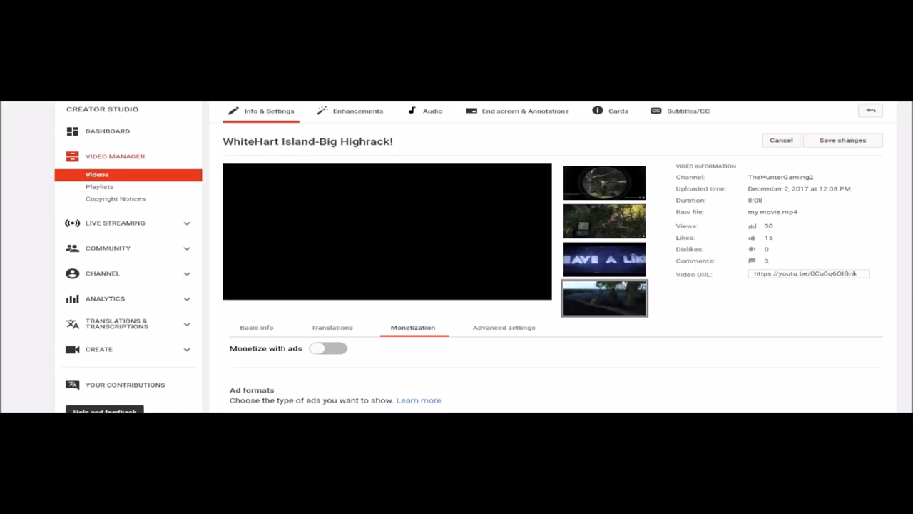
scroll("down", 3)
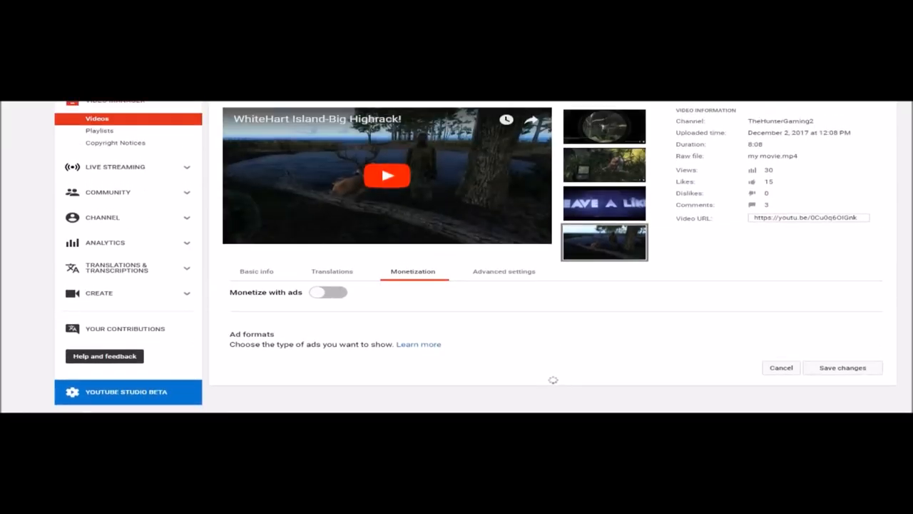
scroll("down", 3)
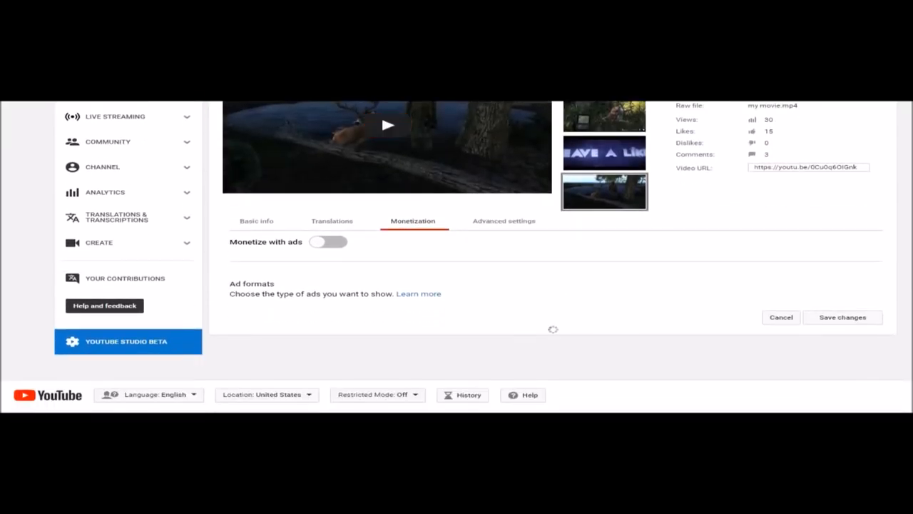
left_click(328, 241)
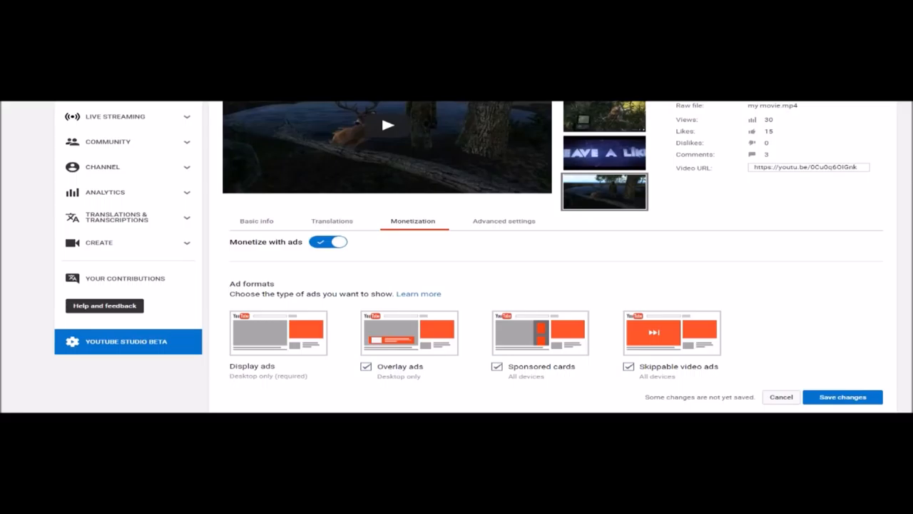
Step: Turn off Overlay ads, keeping sponsored cards and skippable ads, and save the changes
left_click(365, 366)
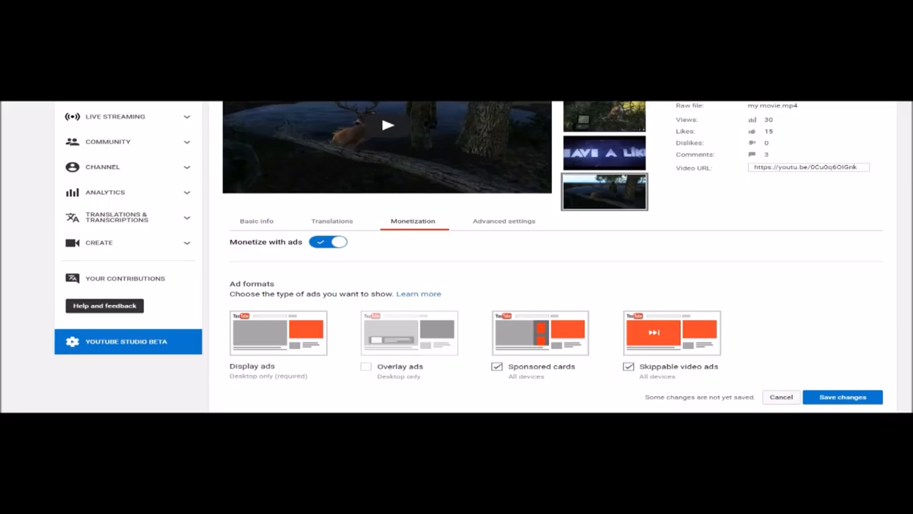
mouse_move(842, 397)
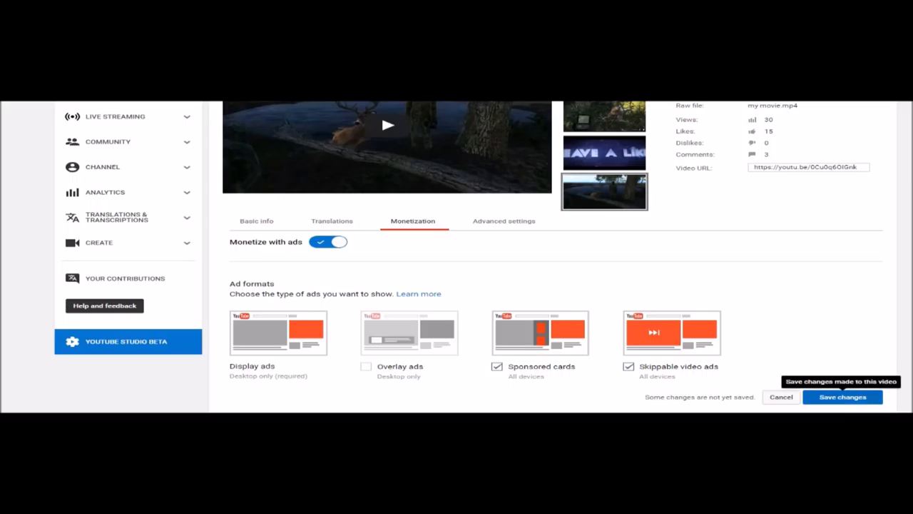
left_click(842, 397)
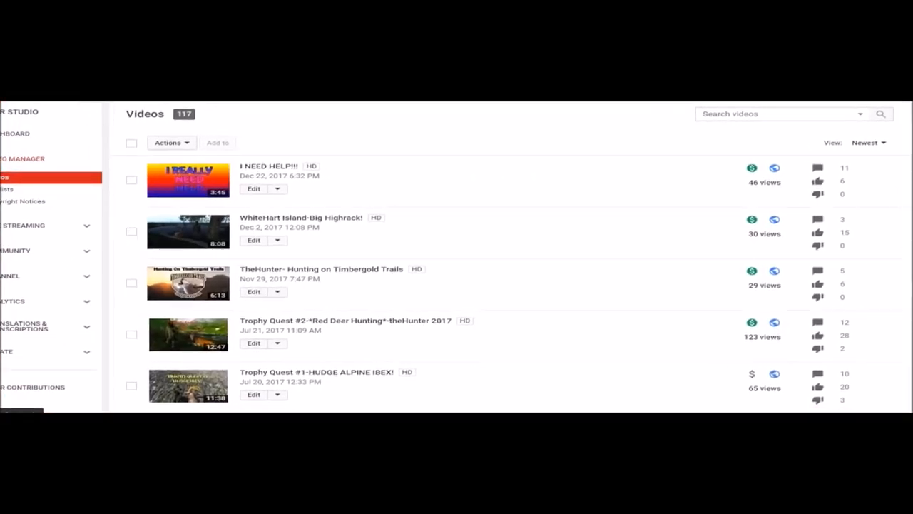
Step: Highlight the WhiteHart video title to confirm its monetized listing, returning to the Ad units page
double_click(278, 218)
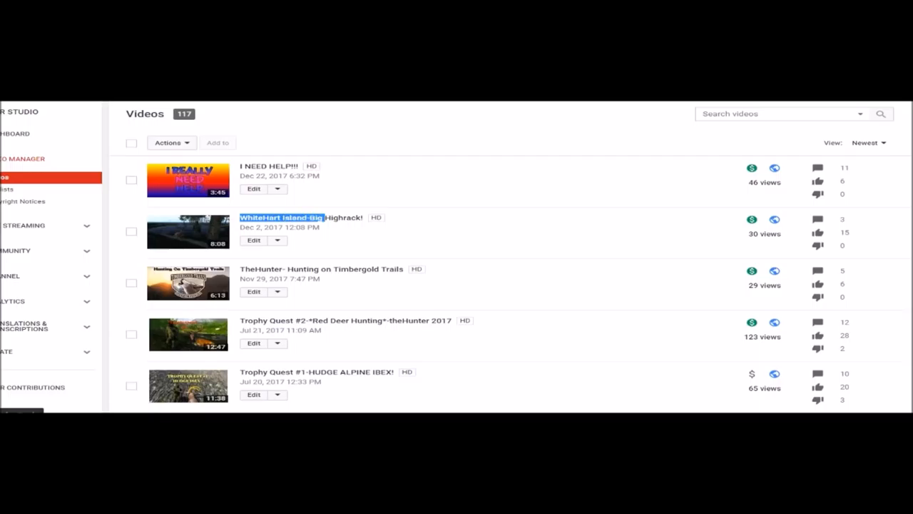
mouse_move(751, 219)
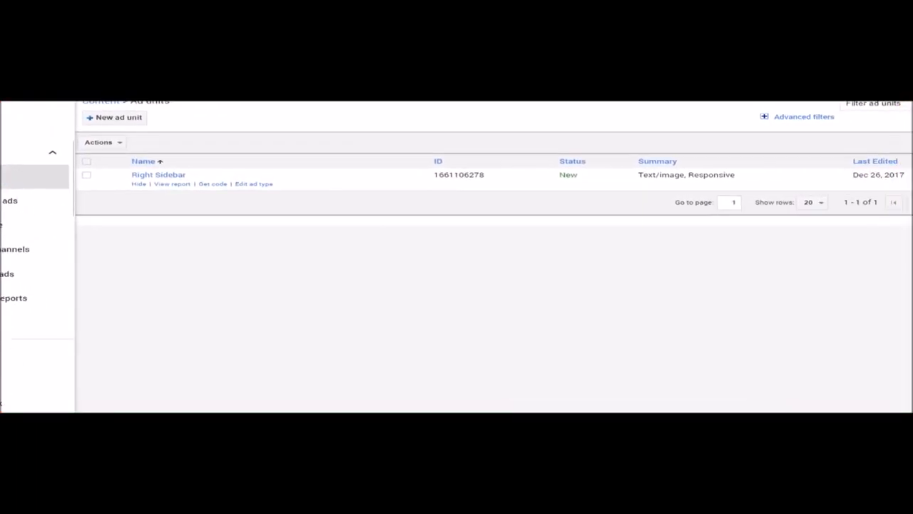
scroll("up", 3)
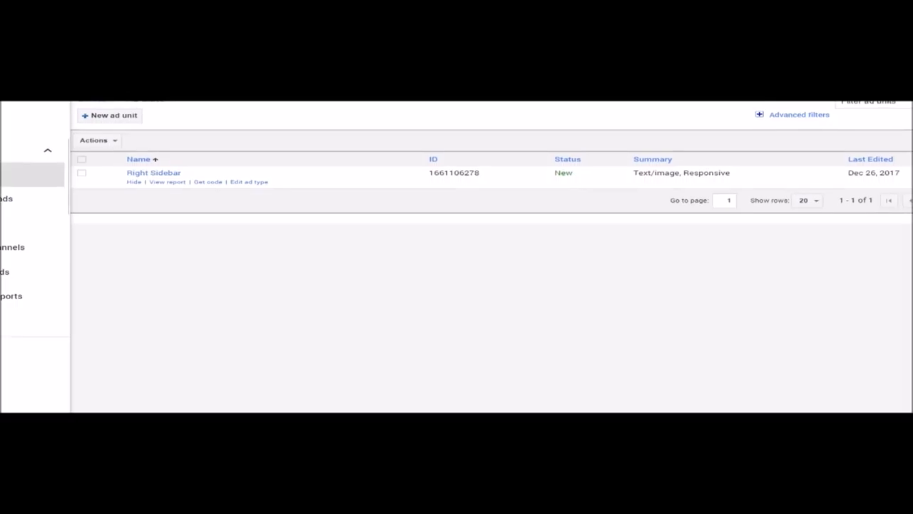